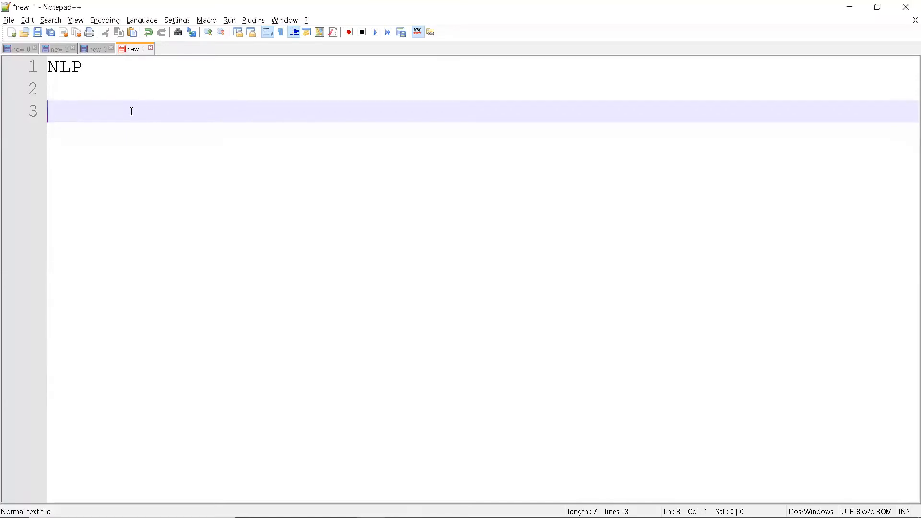
Type the sentence 'This is a session' on the line under NLP
text(This)
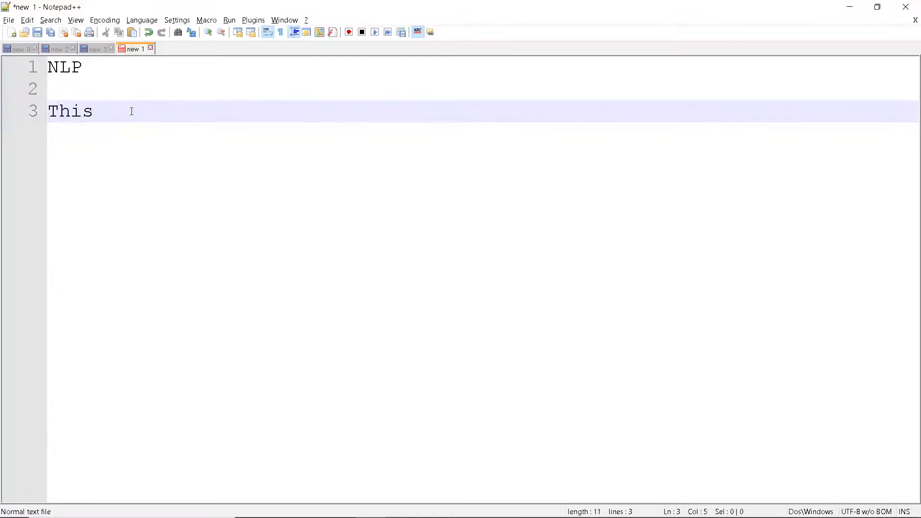
text(is a se)
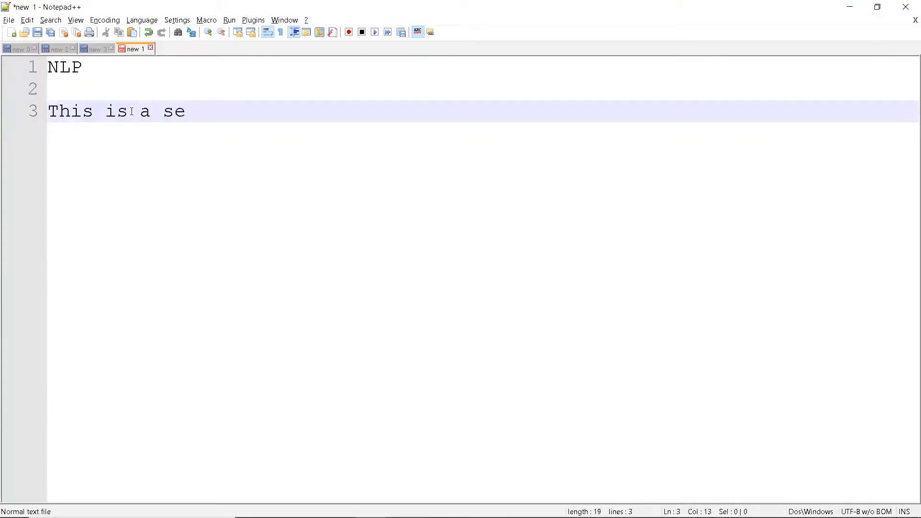
text(ssio)
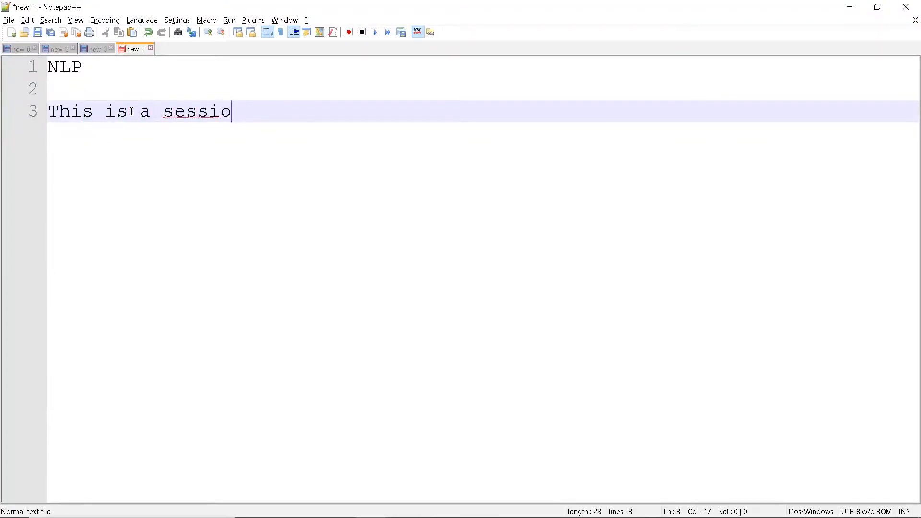
text(n)
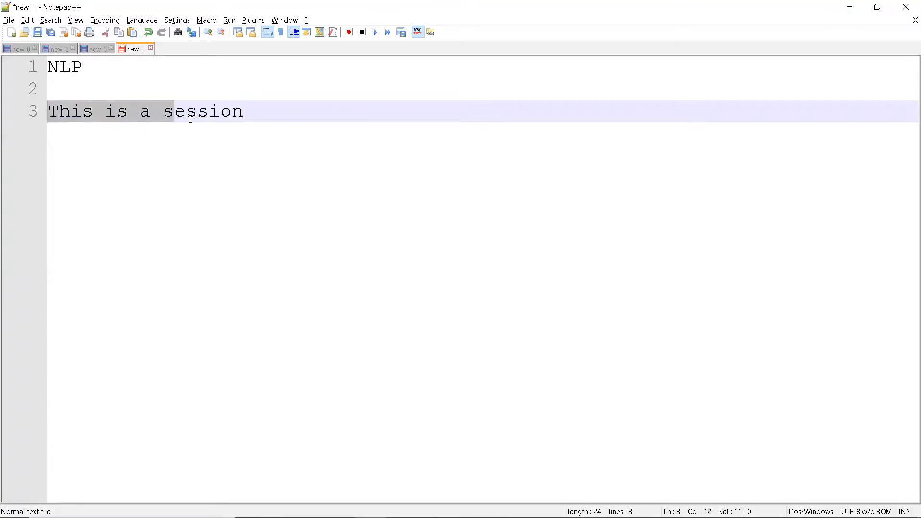
Highlight the sentence and its individual words to illustrate tokens
click(245, 112)
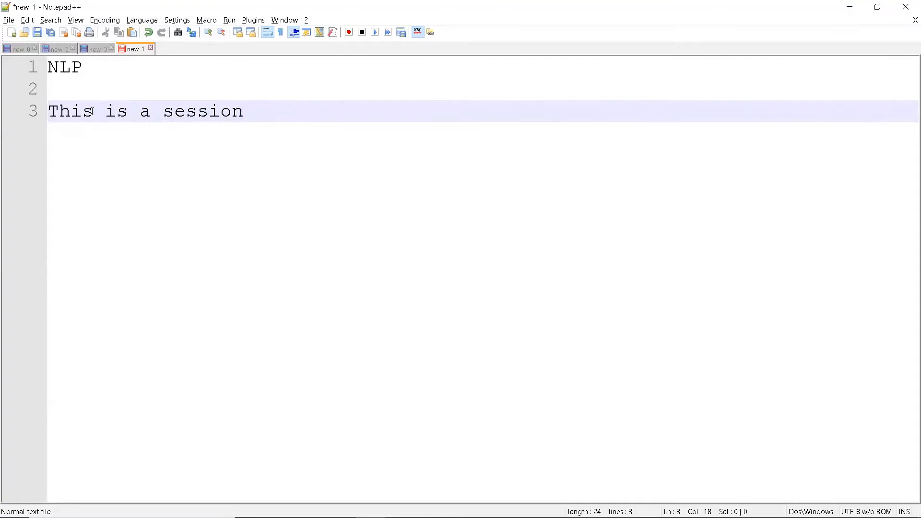
double_click(69, 110)
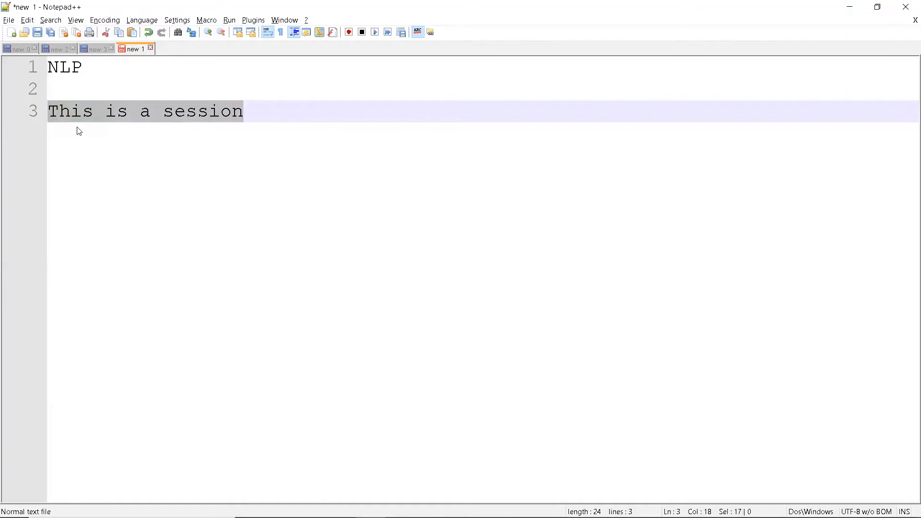
click(93, 111)
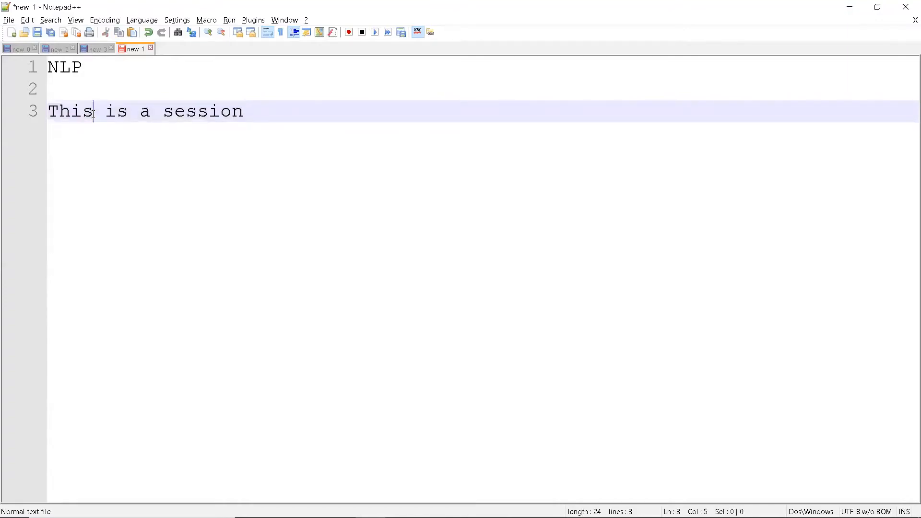
double_click(69, 111)
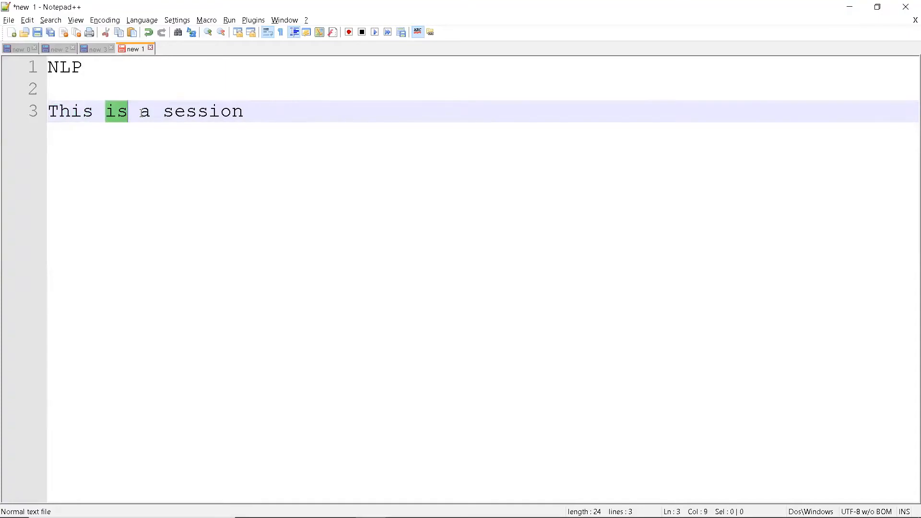
click(139, 111)
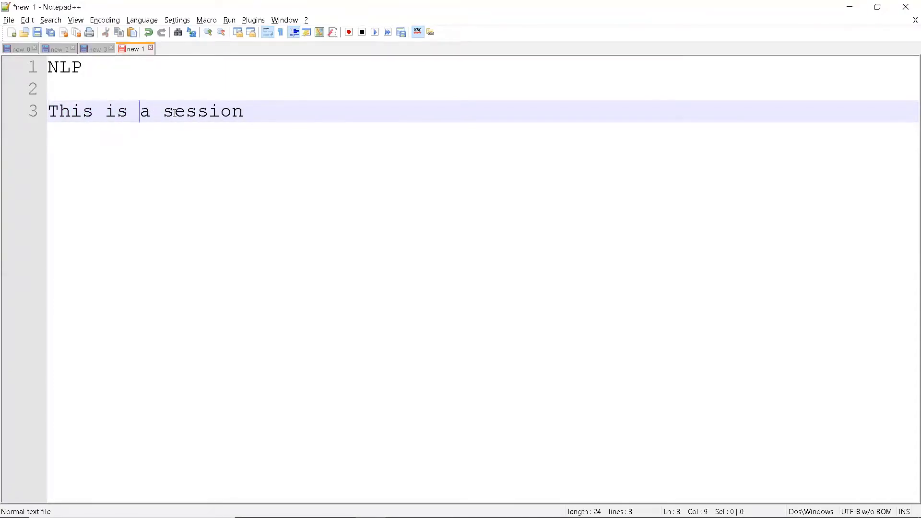
click(262, 112)
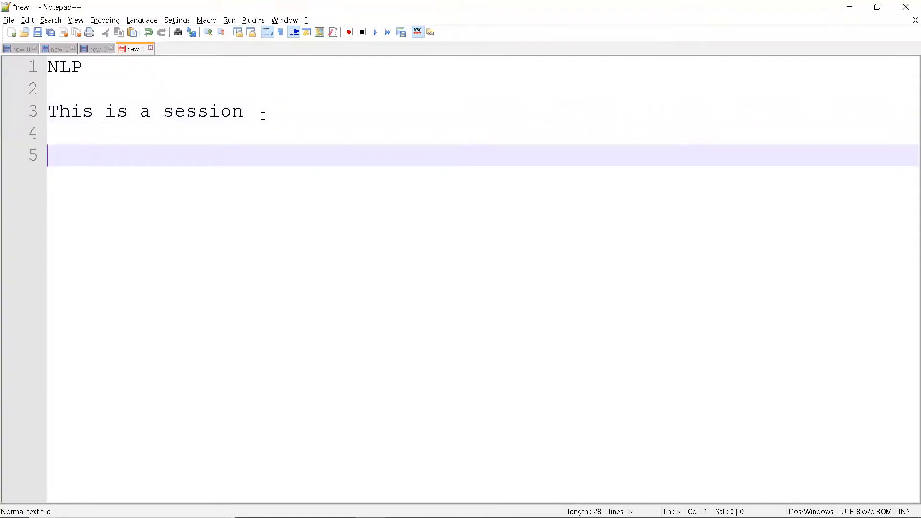
Type 'San Francisco' and select its words to show a multi-word token
text(San Francisc)
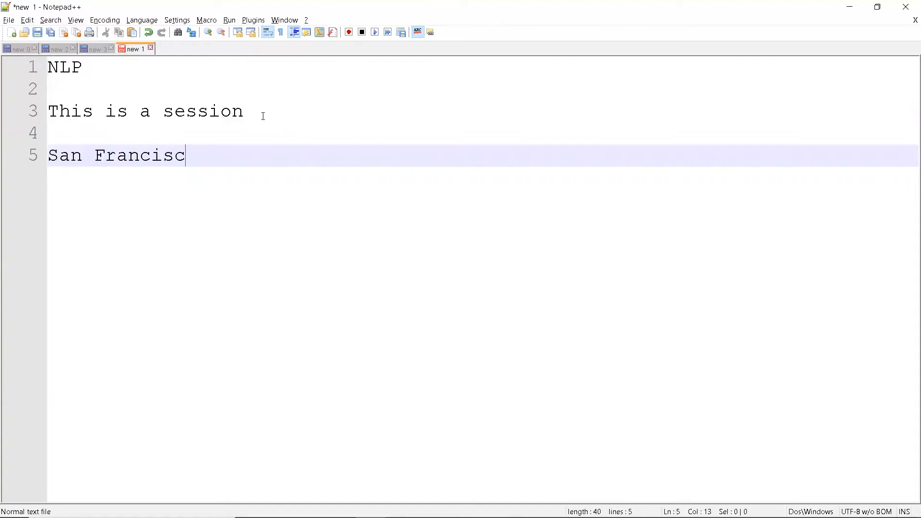
text(o)
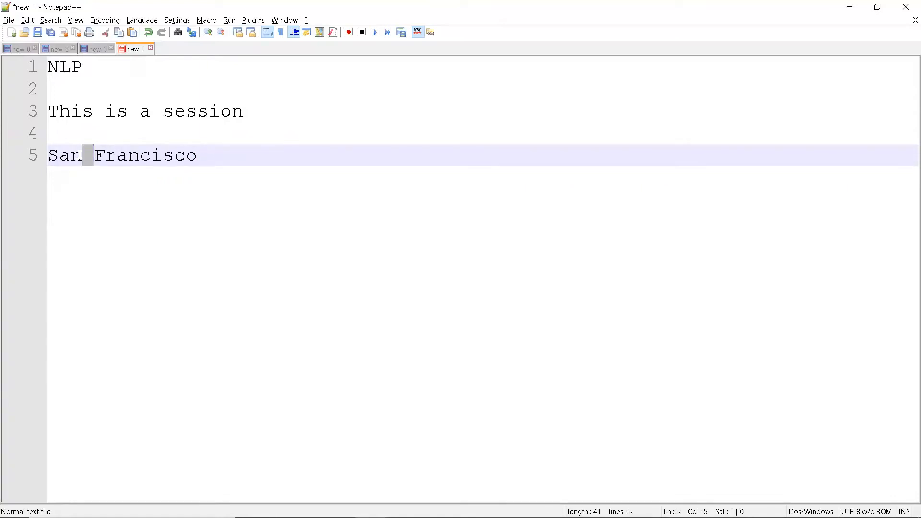
double_click(145, 155)
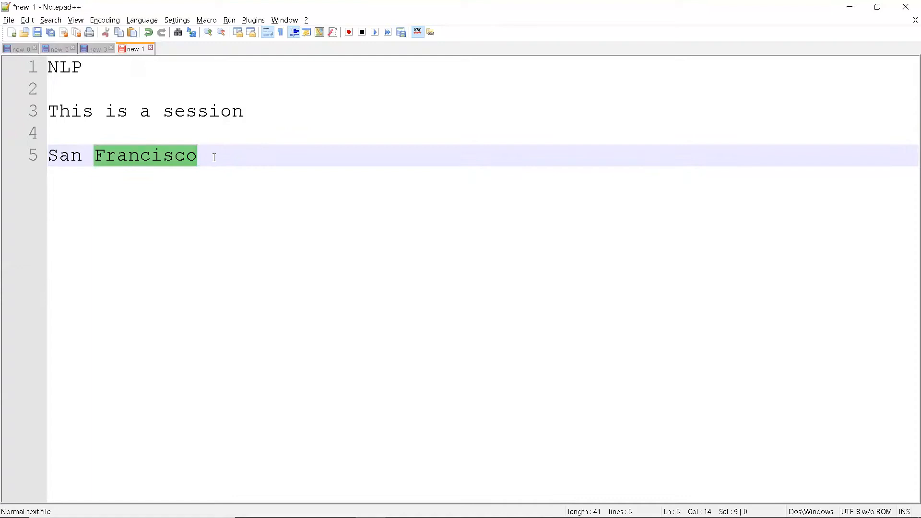
click(202, 155)
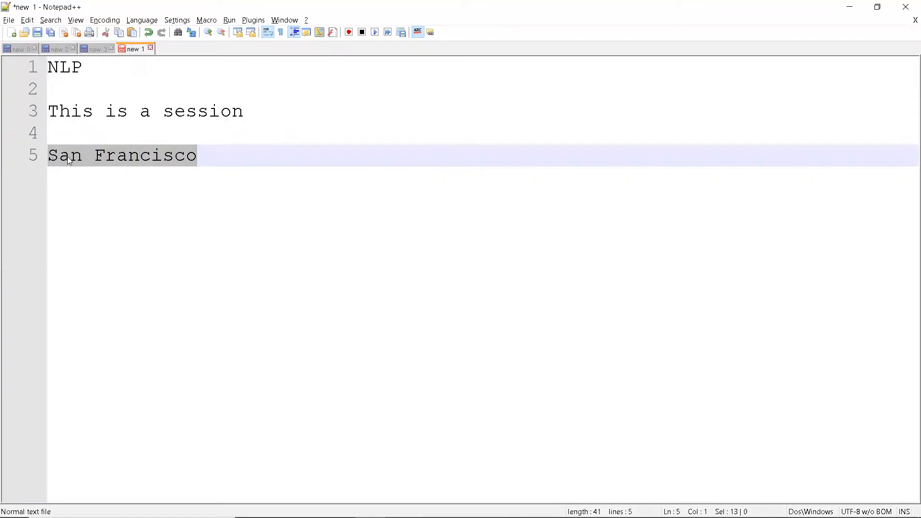
click(203, 155)
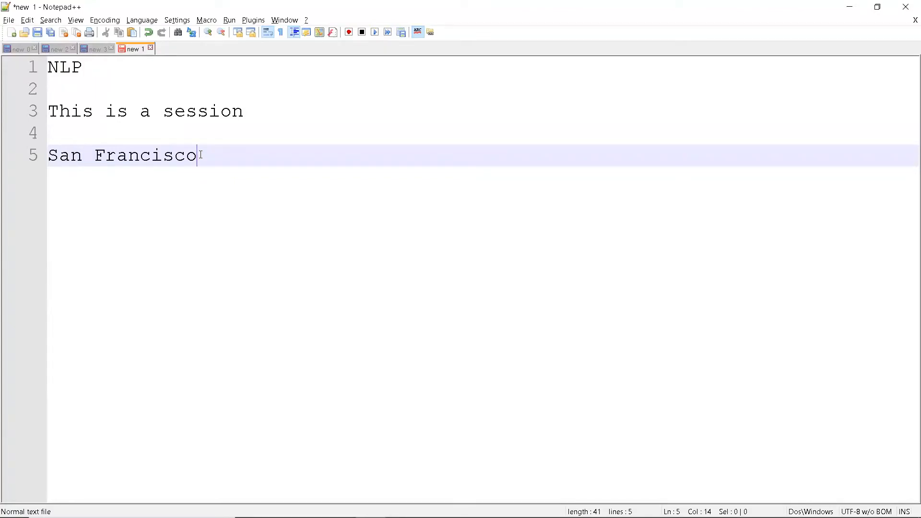
Insert 'Modules: NLTK, Spacy' under NLP and highlight the module names
click(87, 88)
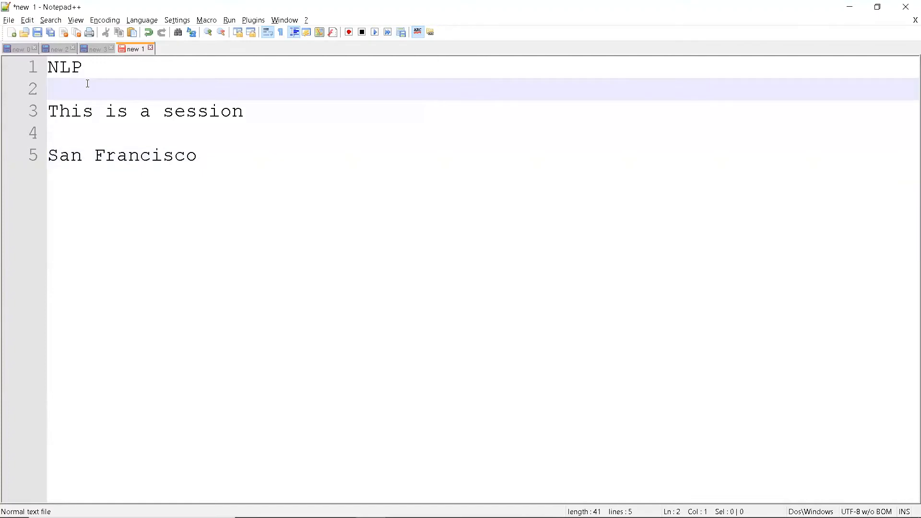
text(Modules: NLT)
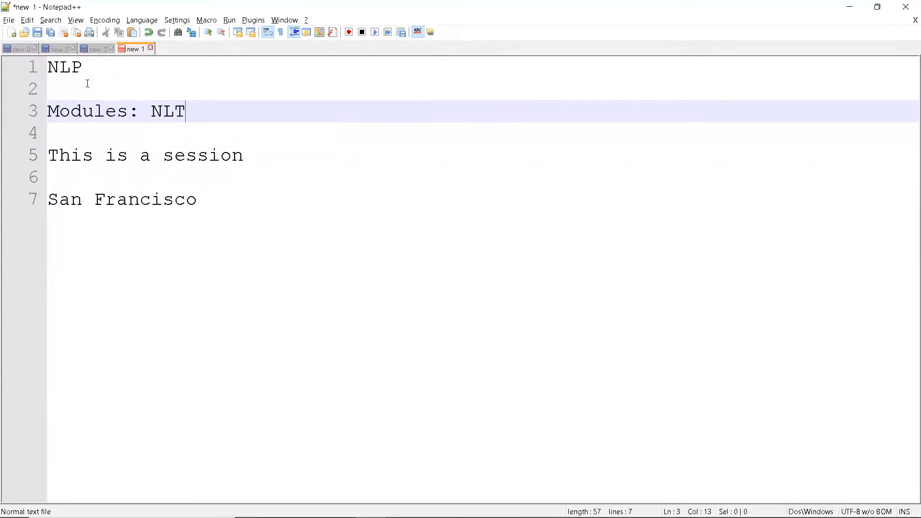
text(K, SA)
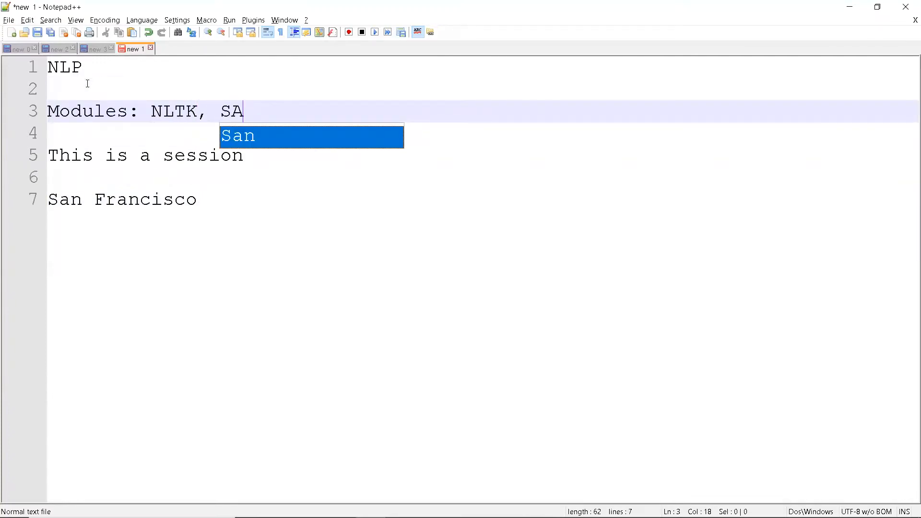
text(Pa)
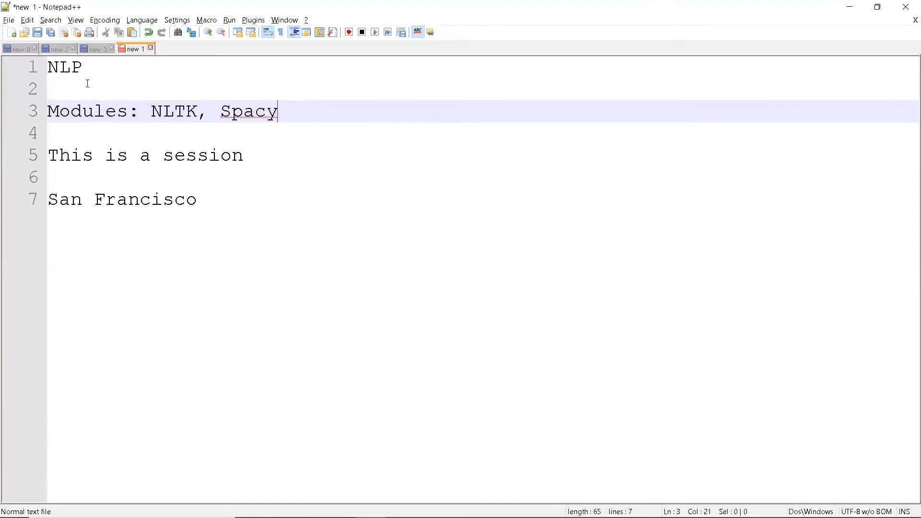
mouse_move(205, 130)
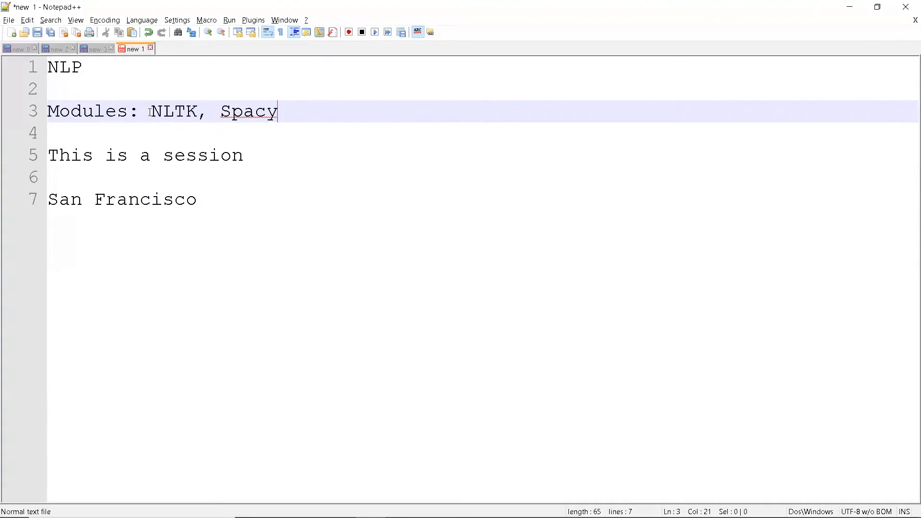
double_click(174, 112)
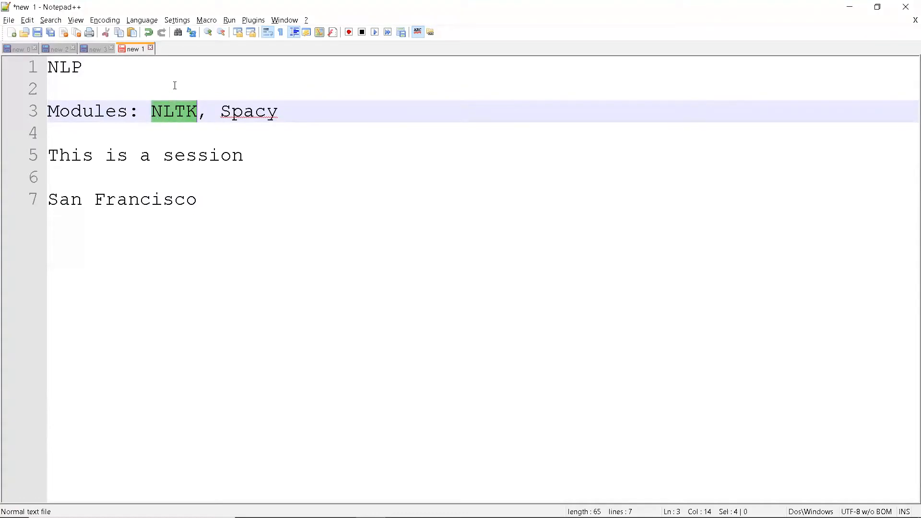
click(212, 112)
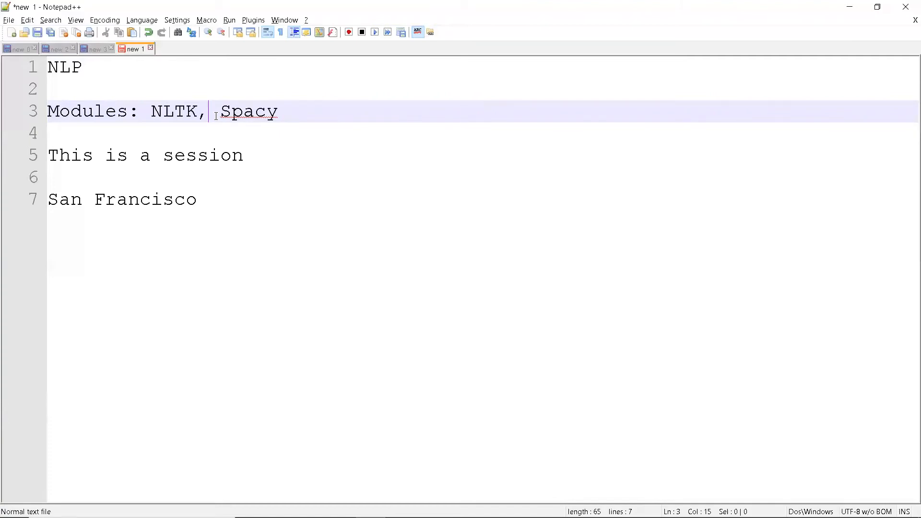
click(278, 112)
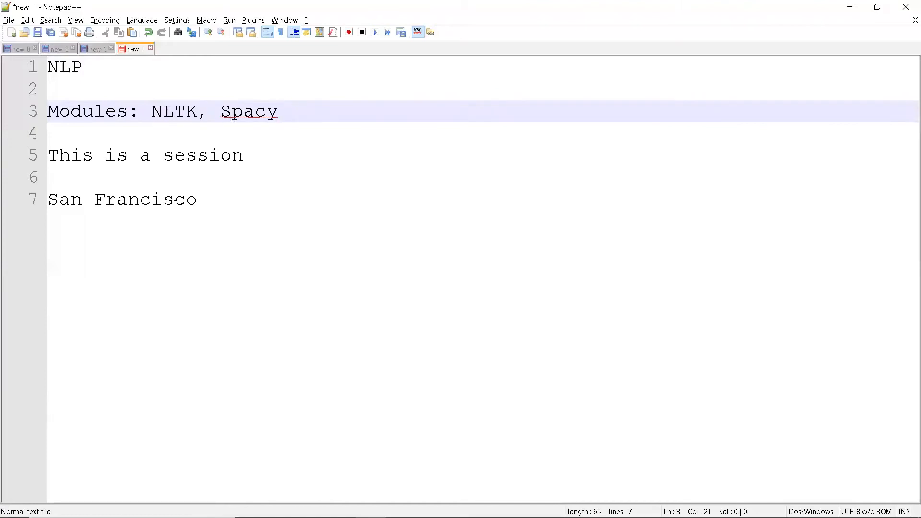
double_click(65, 199)
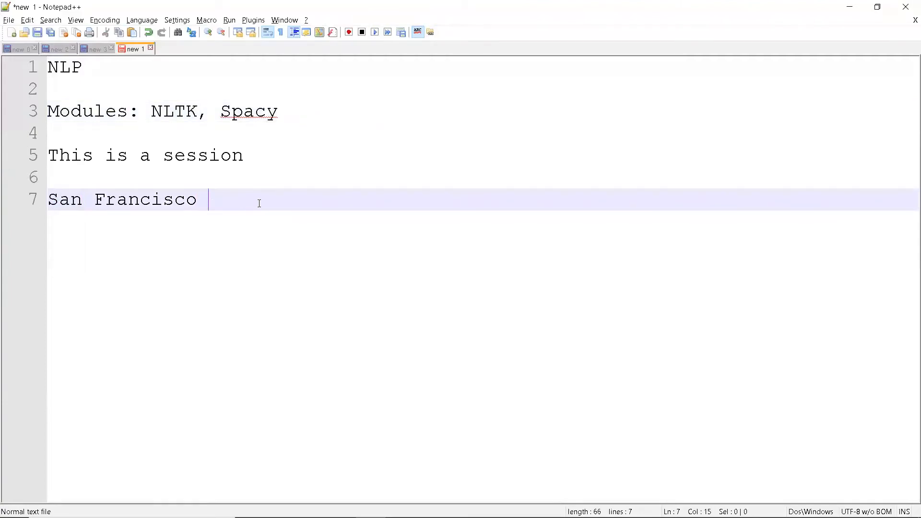
Append '- tokenizaion' to the end of the San Francisco line
text(- token)
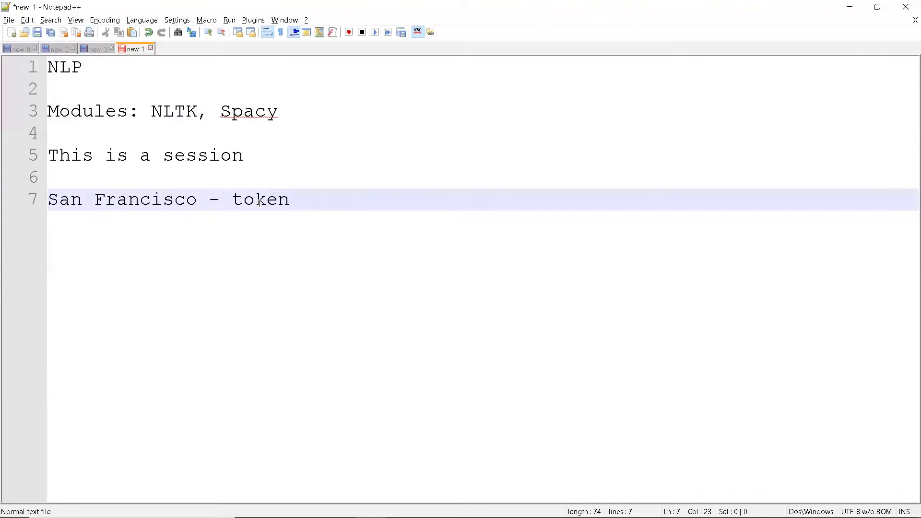
text(izaion)
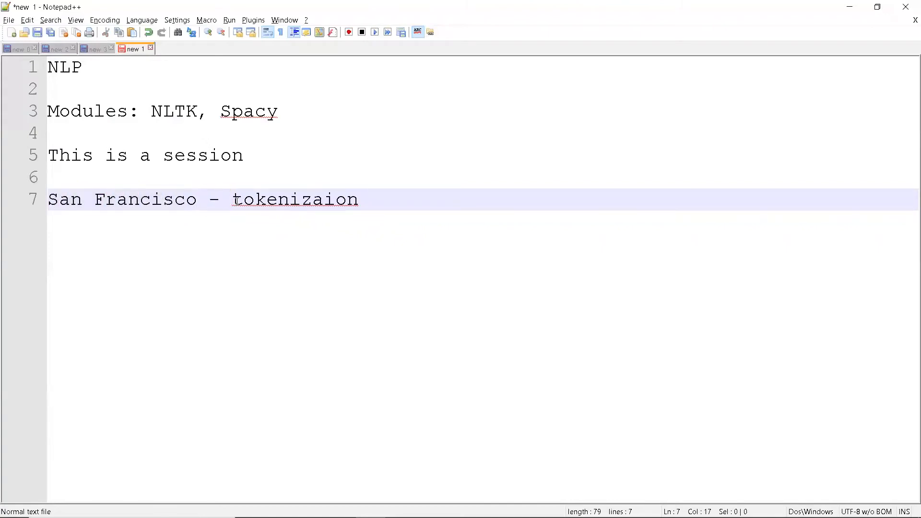
click(231, 199)
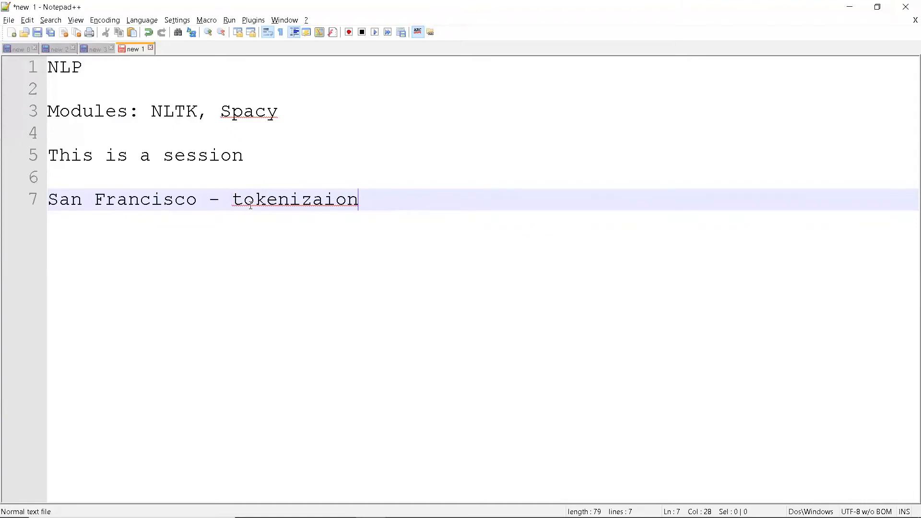
mouse_move(226, 199)
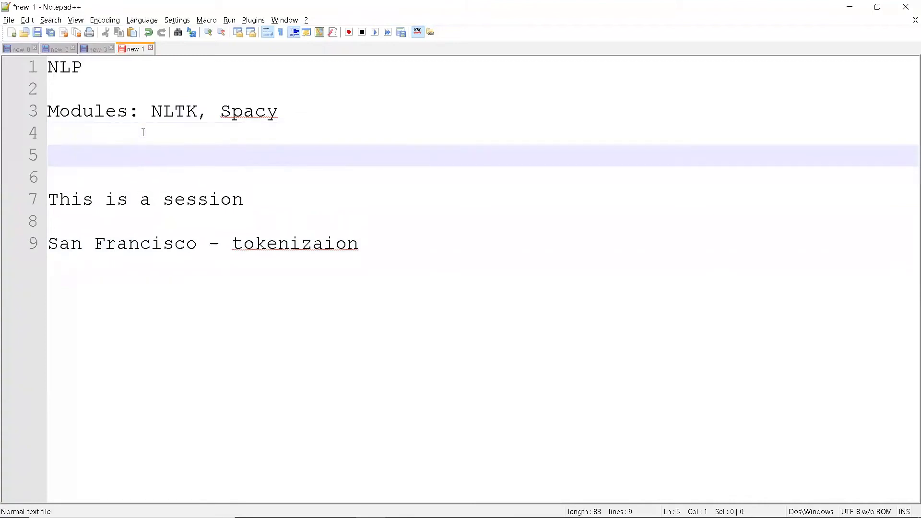
Type 'language can be specified' on the line below Modules
text(lna)
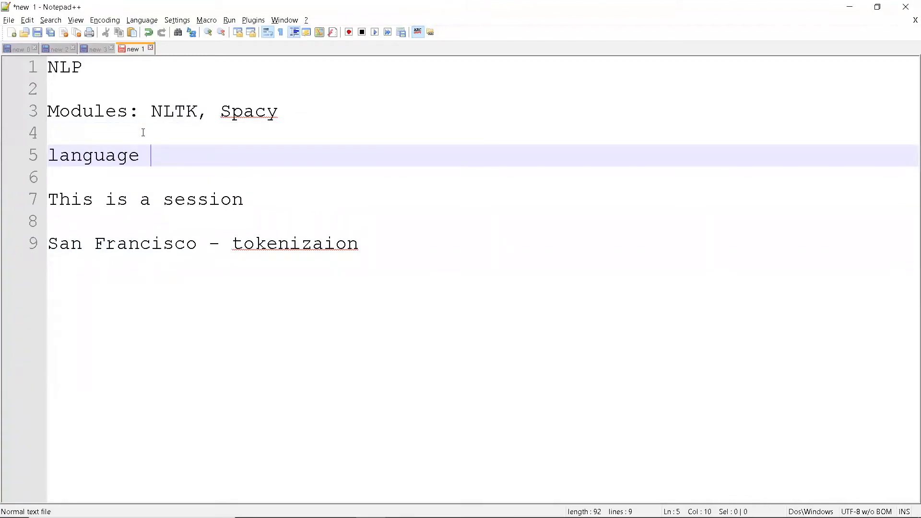
text(can be spe)
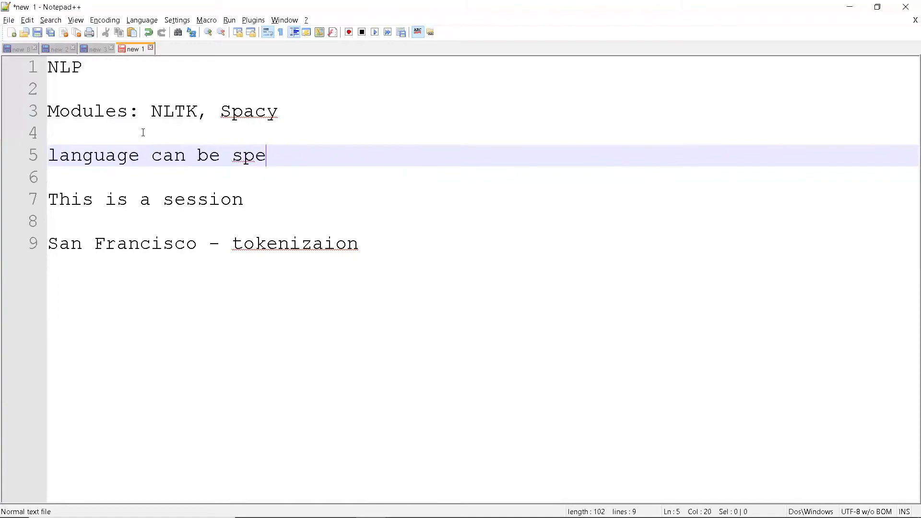
text(cified)
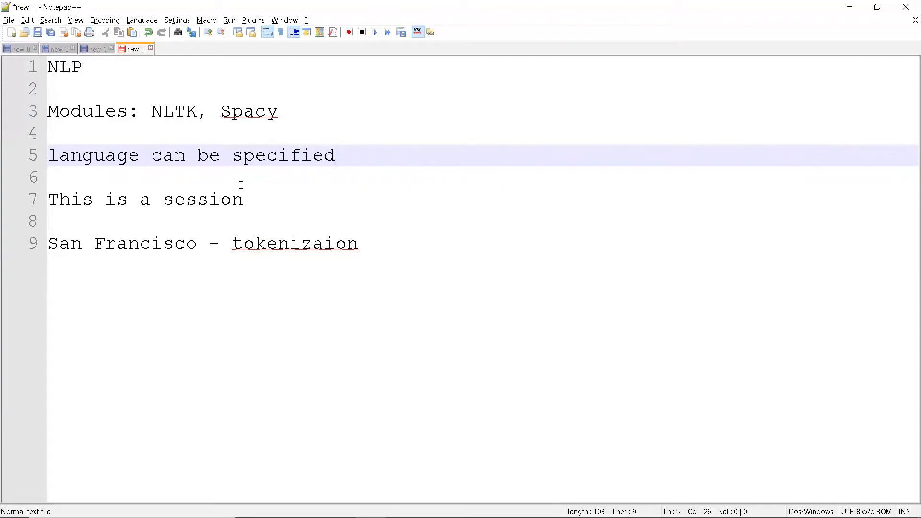
mouse_move(269, 194)
text(Nor)
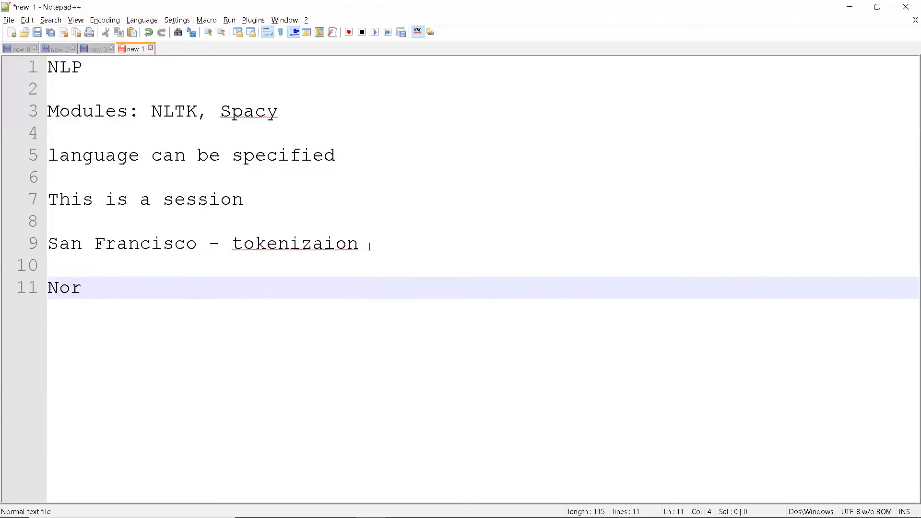
Type 'Normalization -' at the bottom and fix 'tokenizaion' to 'tokenization'
text(malization)
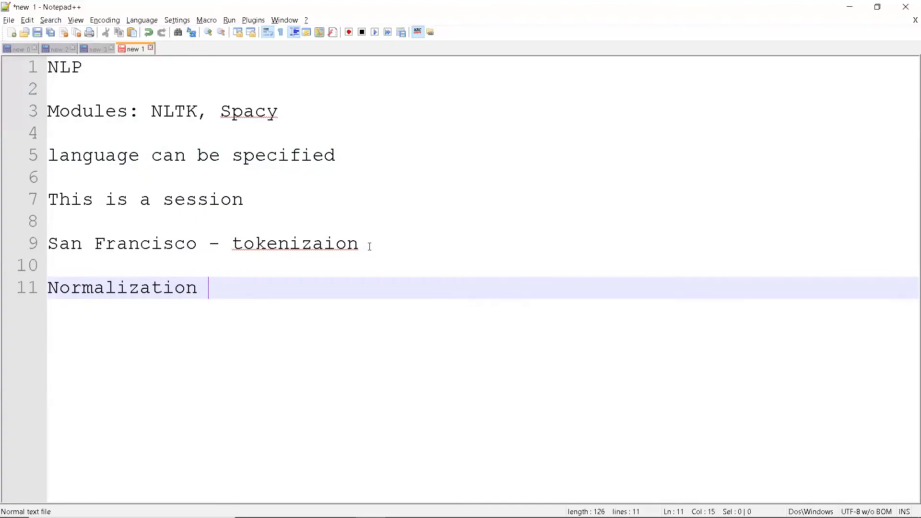
text(-)
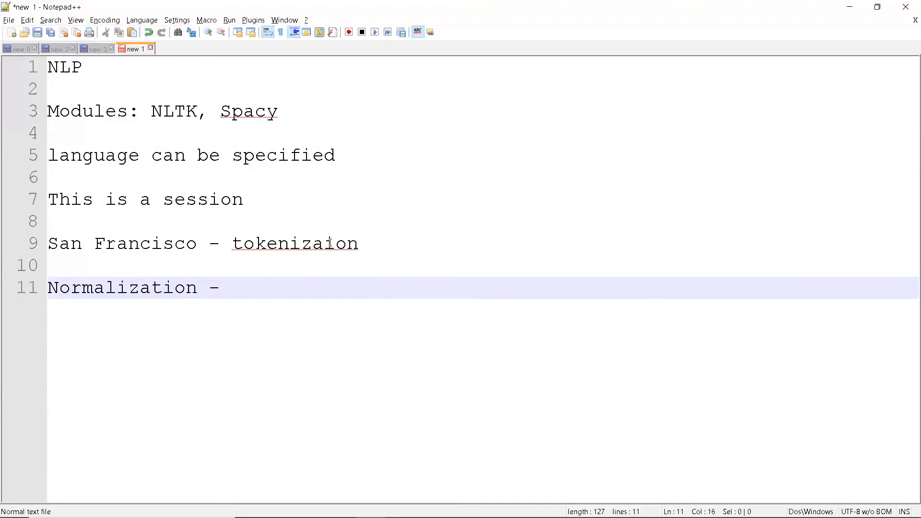
click(351, 244)
text(t)
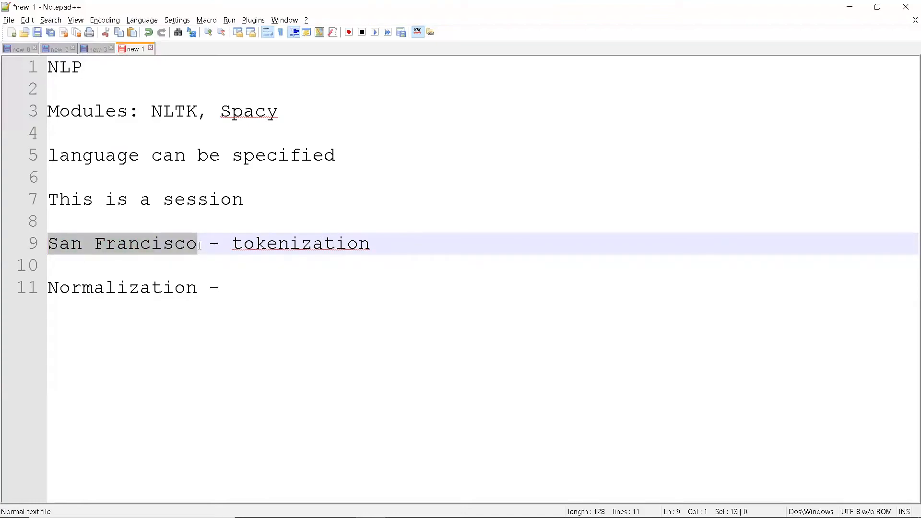
click(198, 243)
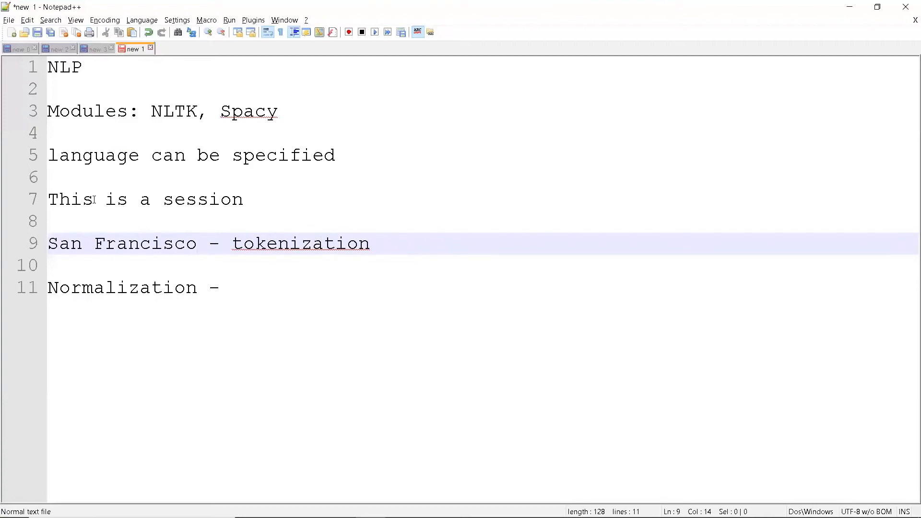
click(96, 199)
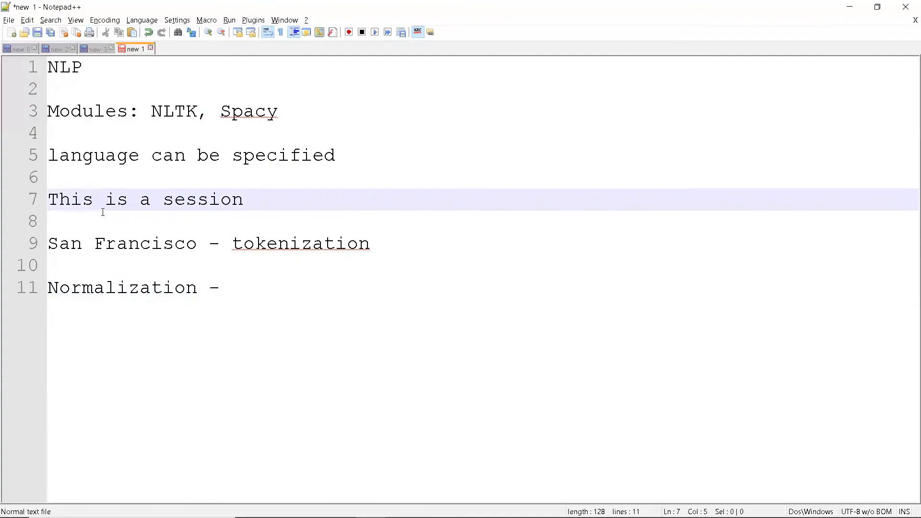
mouse_move(233, 288)
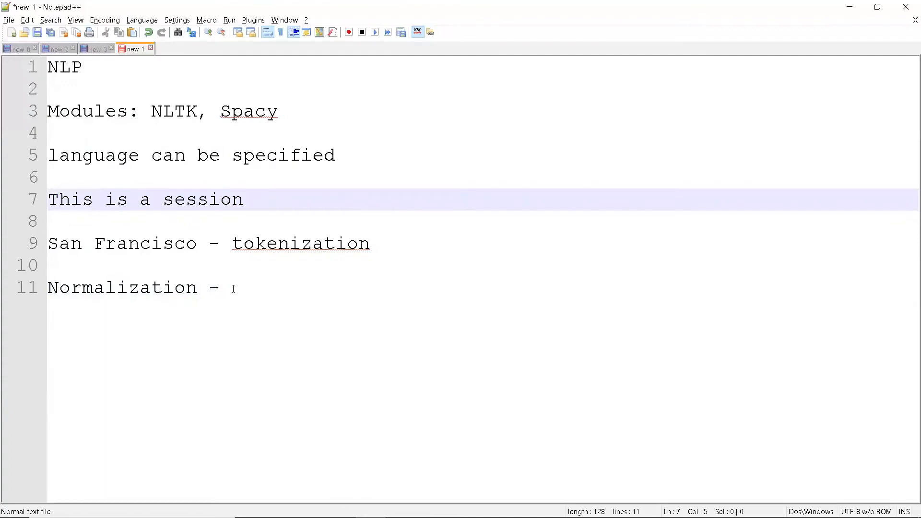
mouse_move(249, 288)
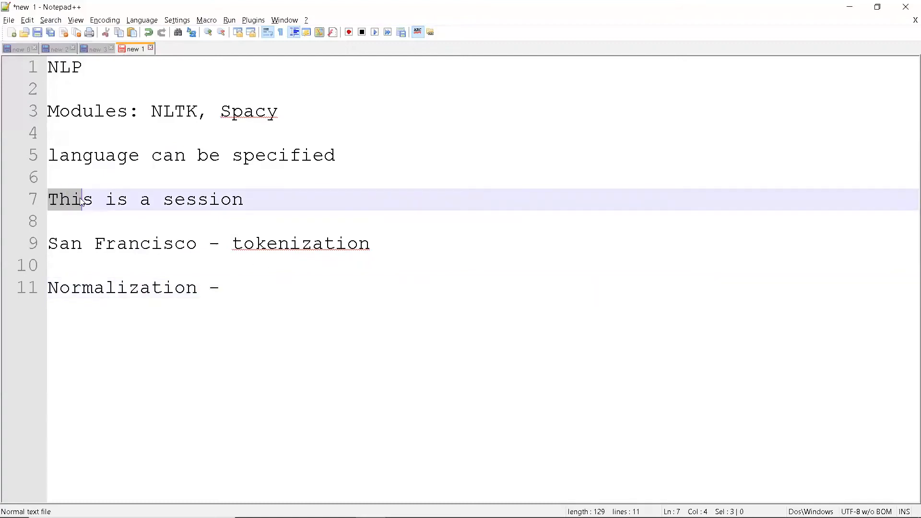
click(89, 220)
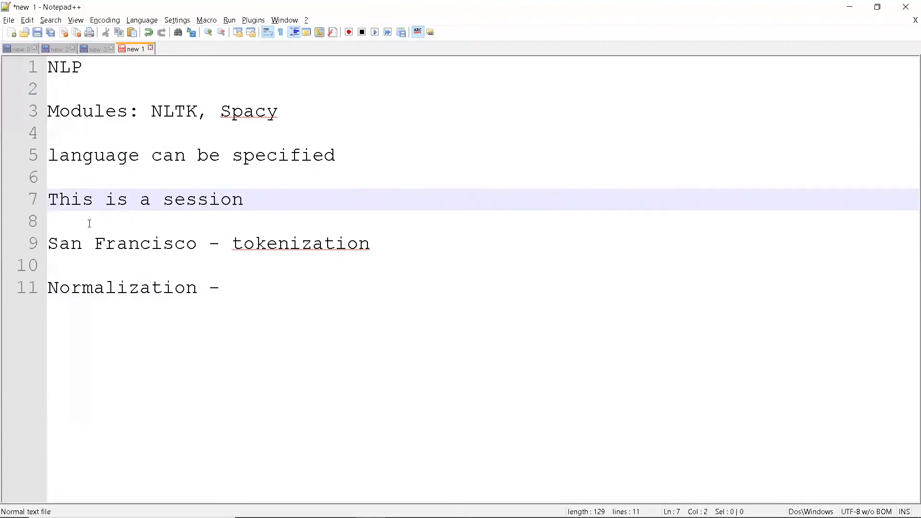
click(52, 243)
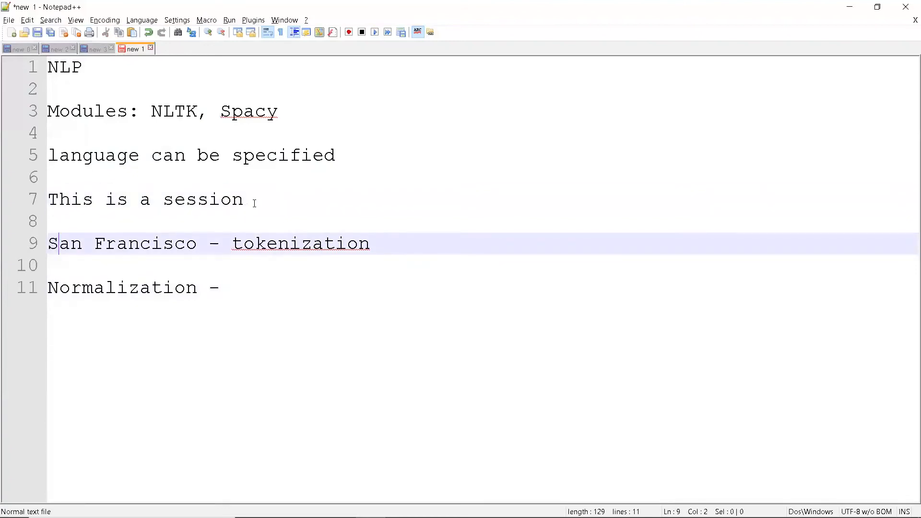
Add a lowercase 'this' after 'This is a session' as a casing example
text(this)
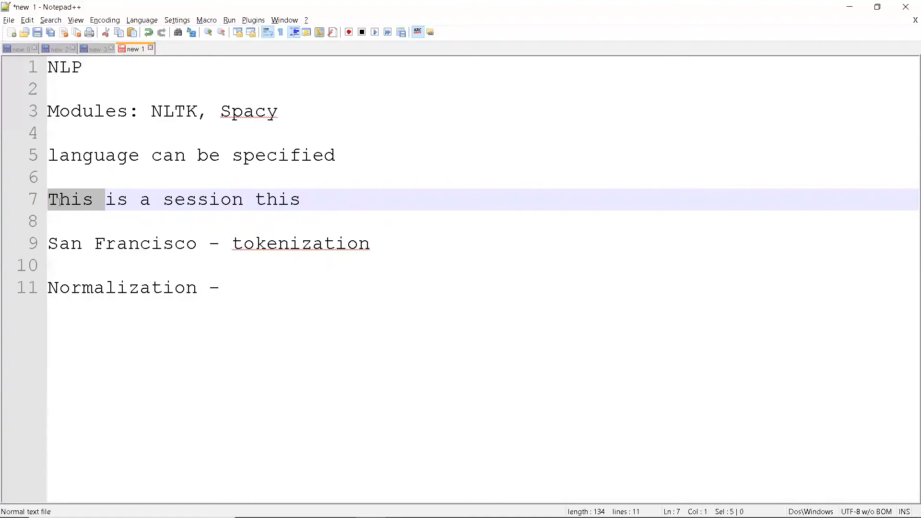
click(51, 199)
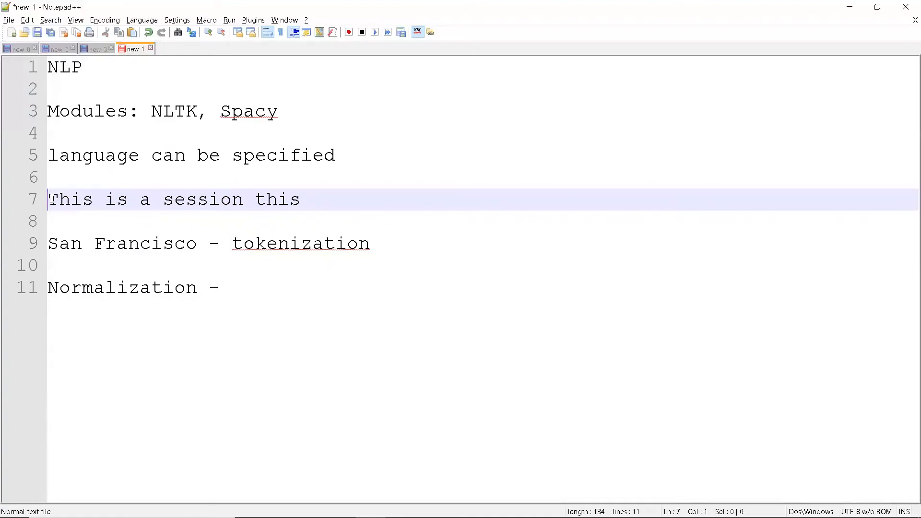
click(245, 288)
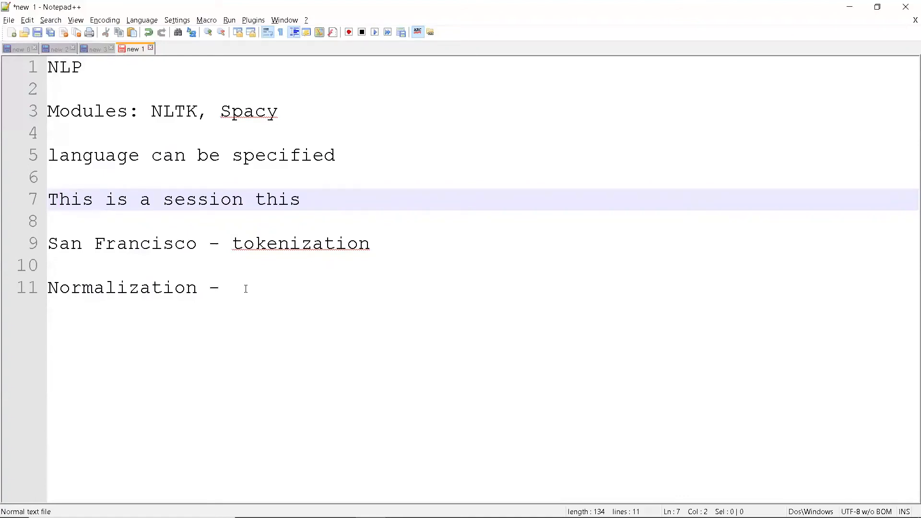
click(236, 288)
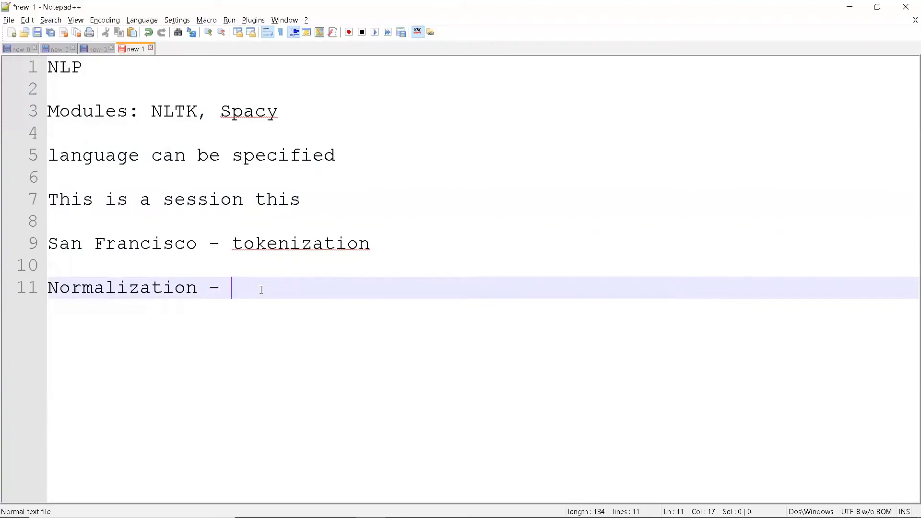
Type 'same case, removing punctuations,' after 'Normalization -'
text(sa)
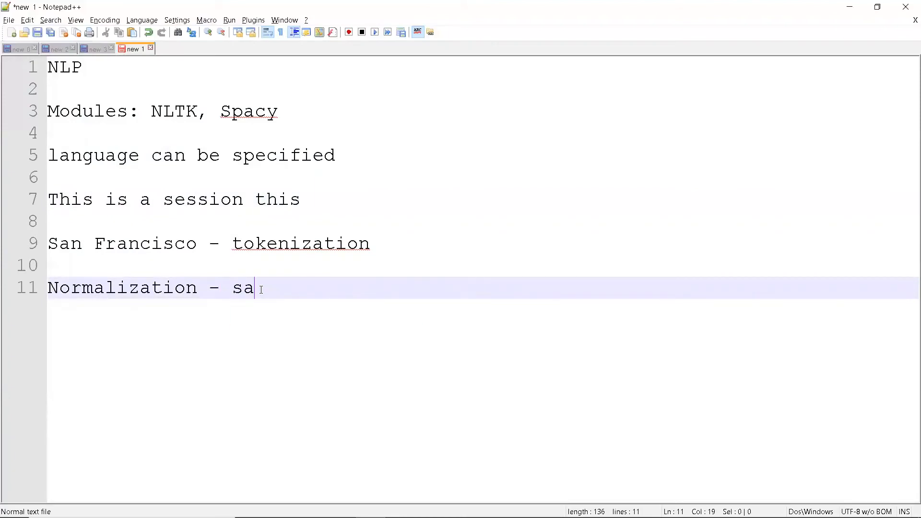
text(me case, r)
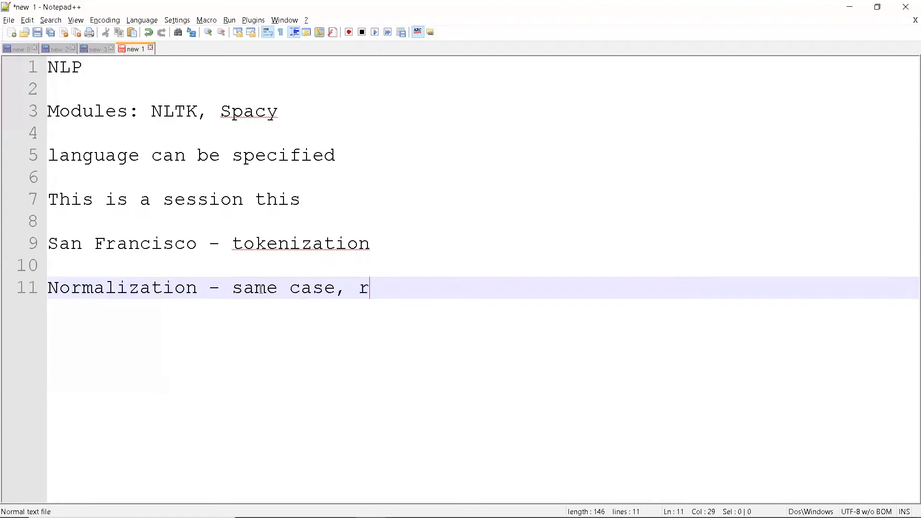
text(emoving)
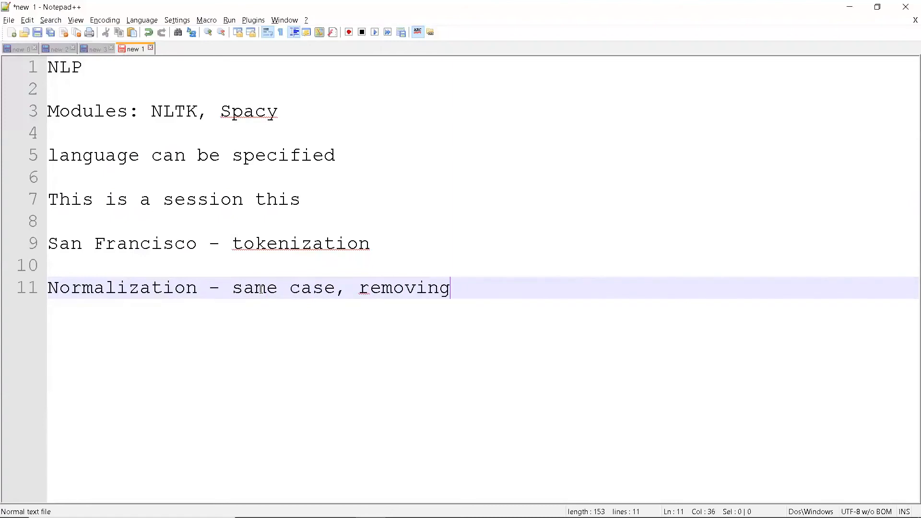
text(punct)
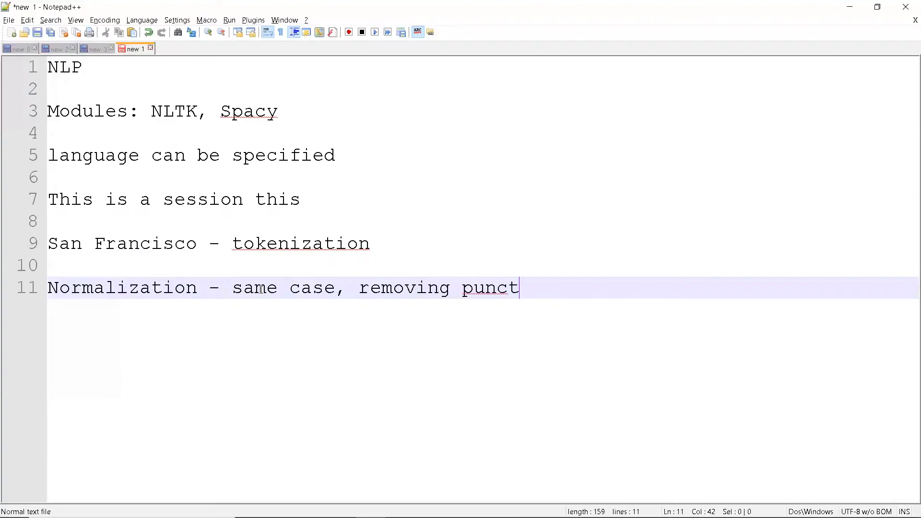
text(uations,)
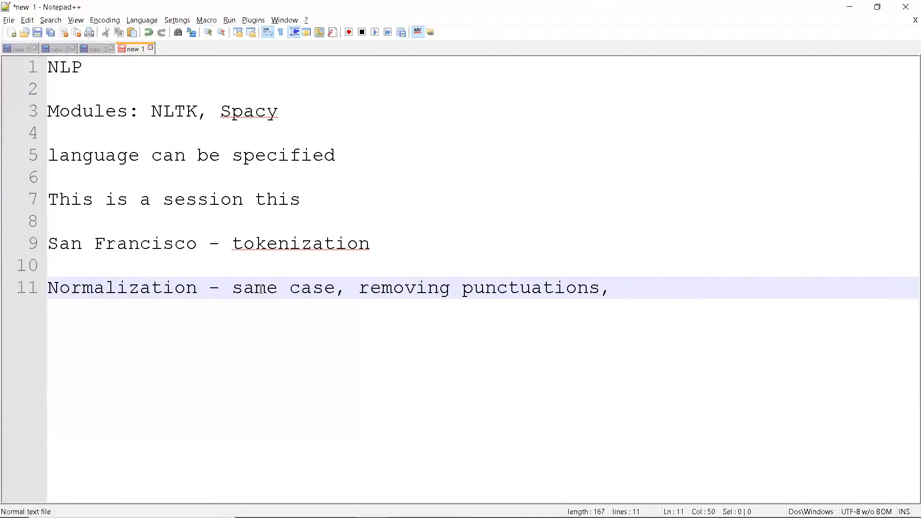
mouse_move(189, 302)
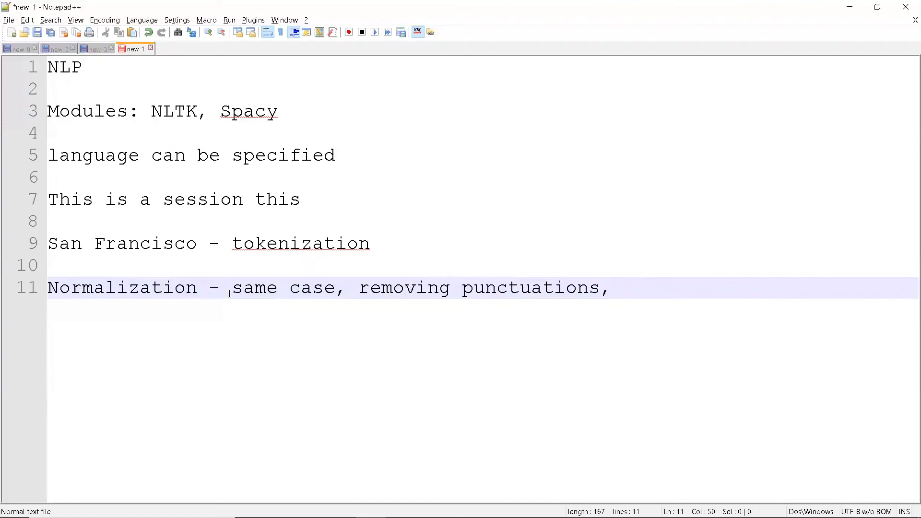
click(611, 288)
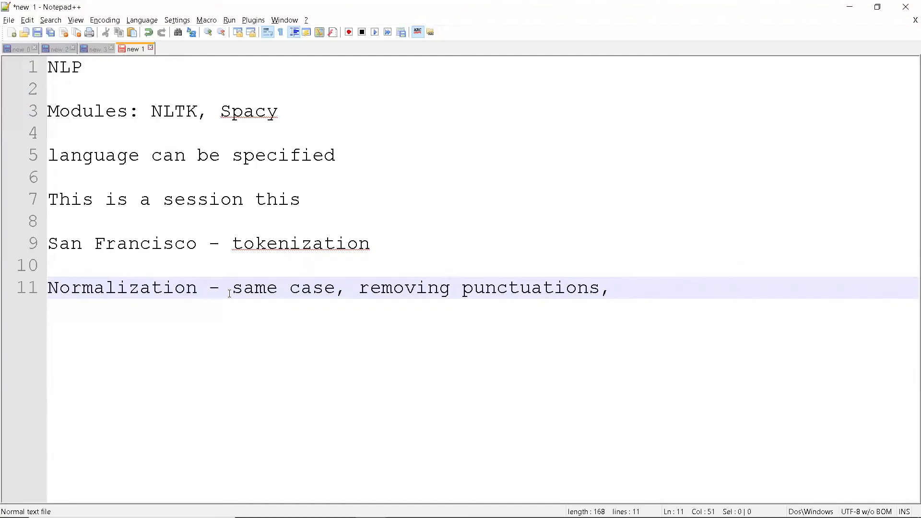
Add 'converting no. into words' to the Normalization line, correcting its ending
text(conve)
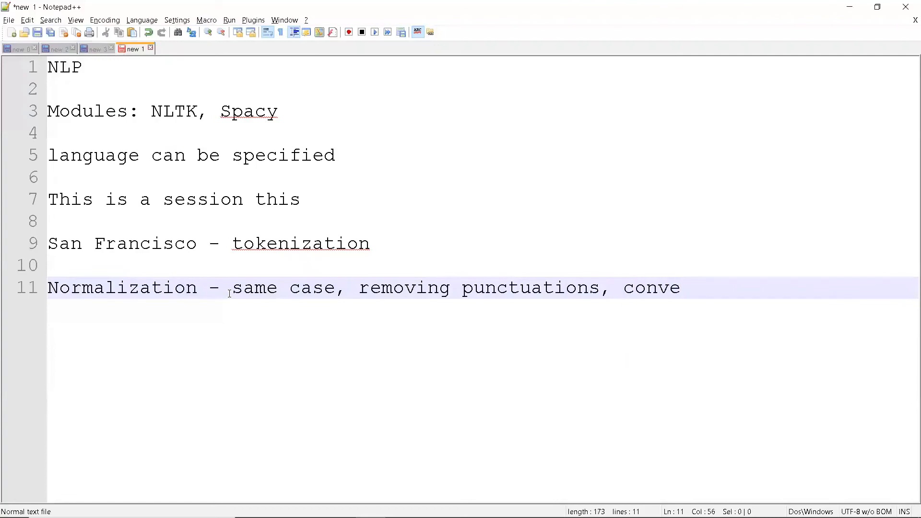
text(rting no)
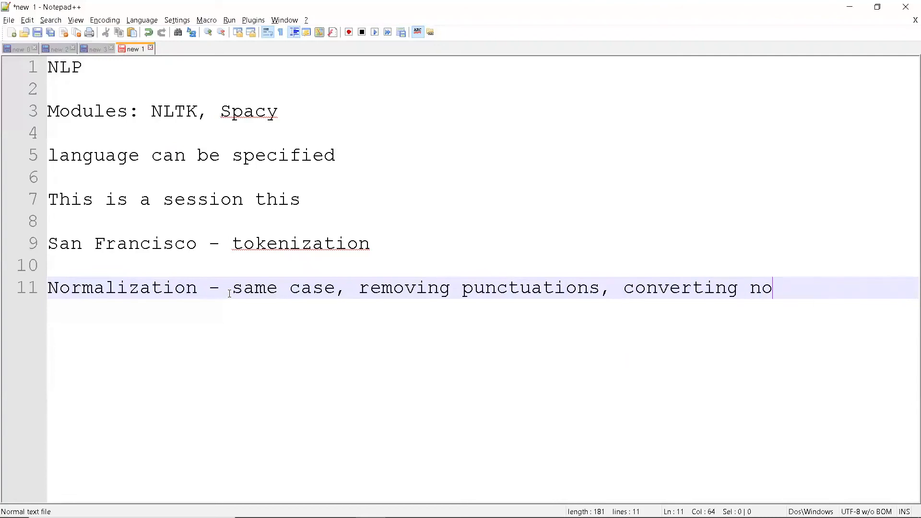
text(. into)
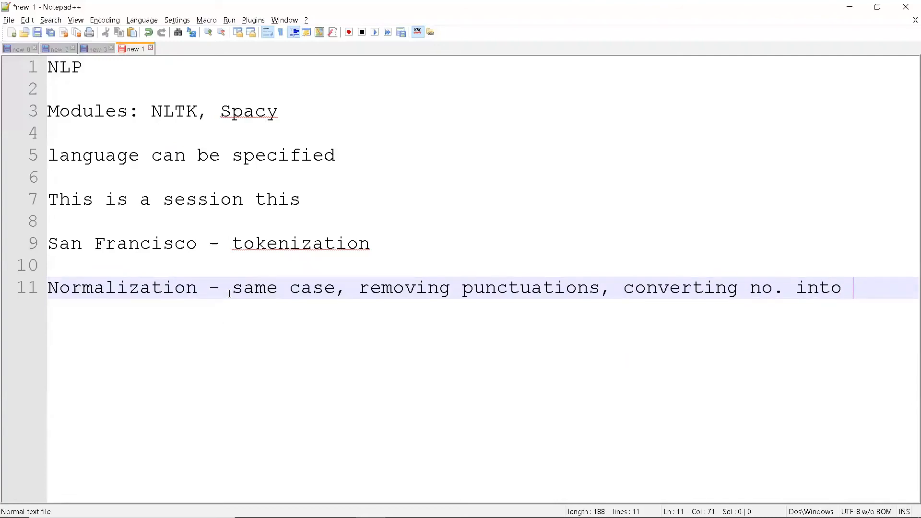
text(words)
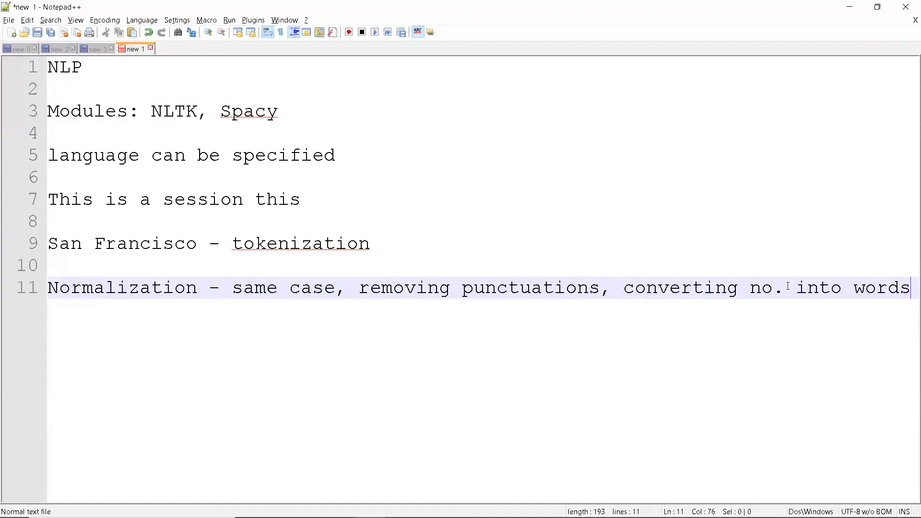
mouse_move(573, 288)
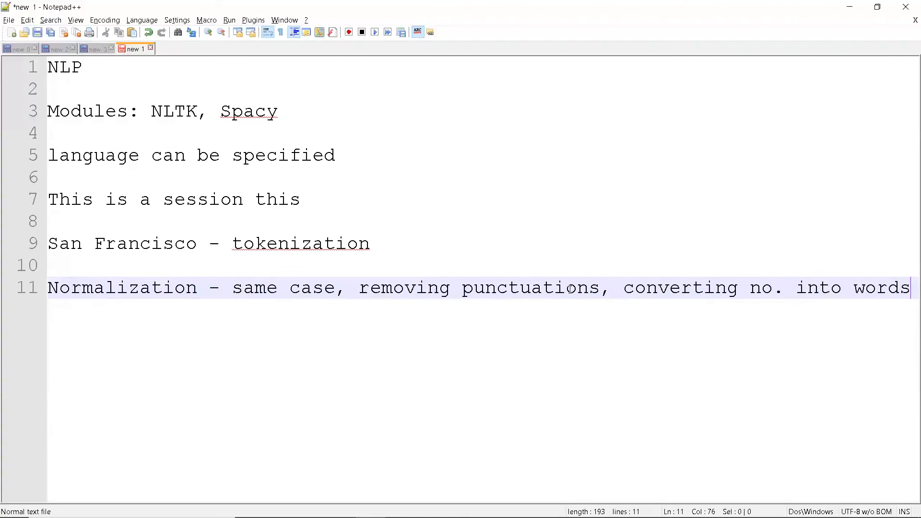
mouse_move(583, 281)
text(,)
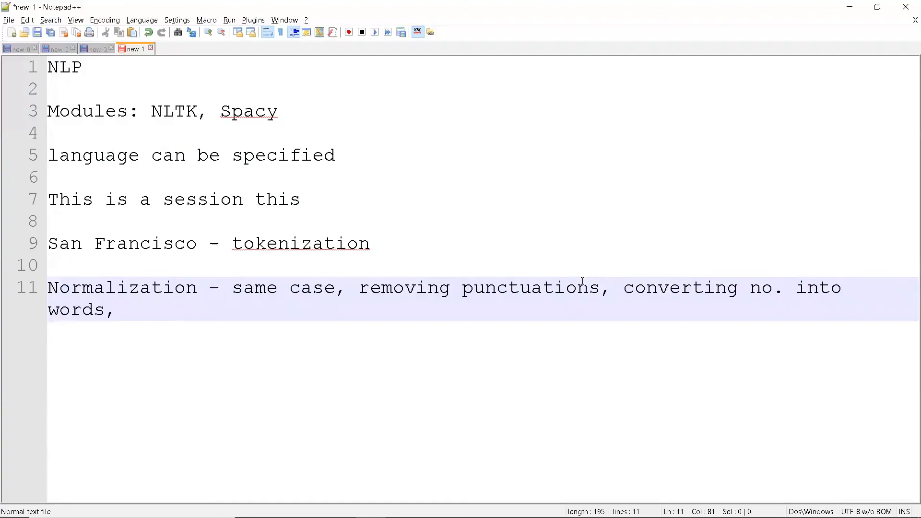
key(BackSpace)
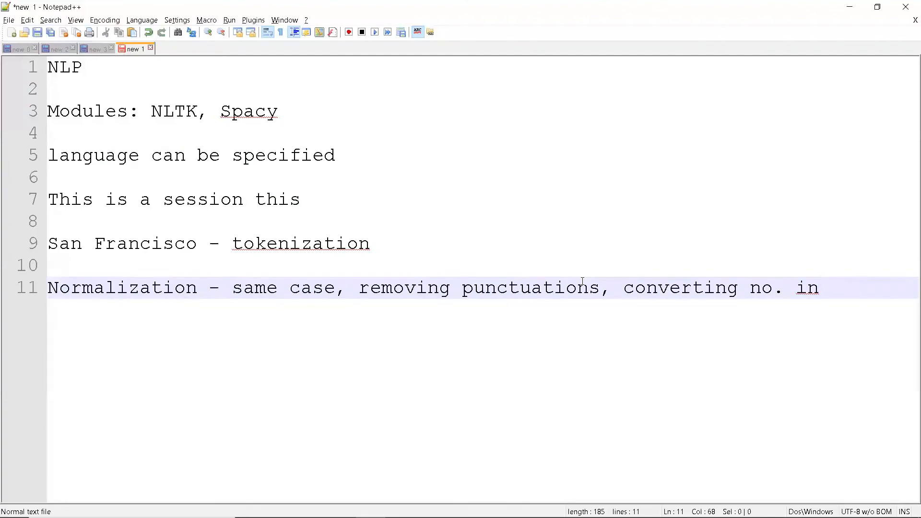
text(to words)
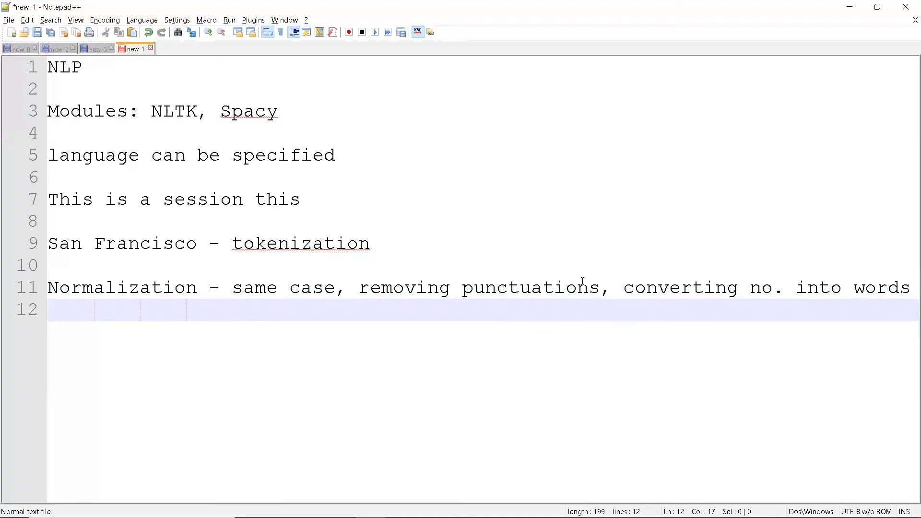
Type 'unnecessary tokens' on the indented line, then start a new line
text(un)
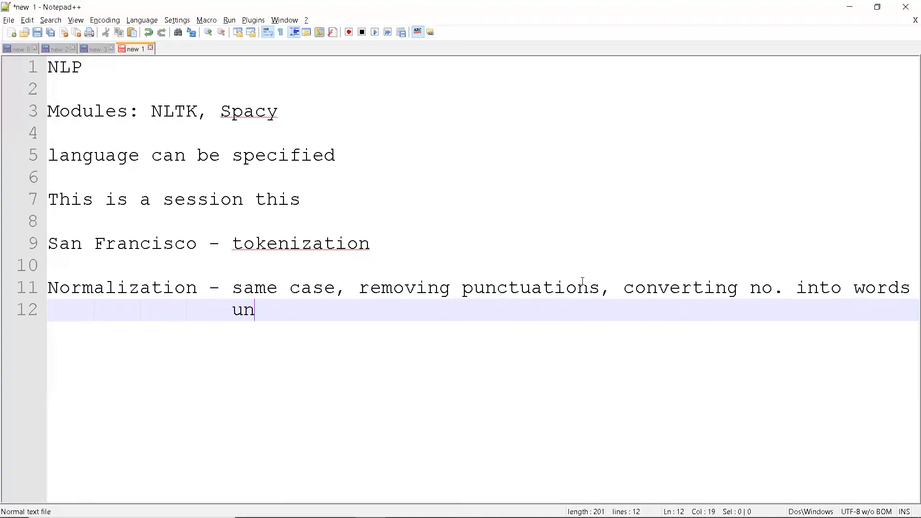
text(nece)
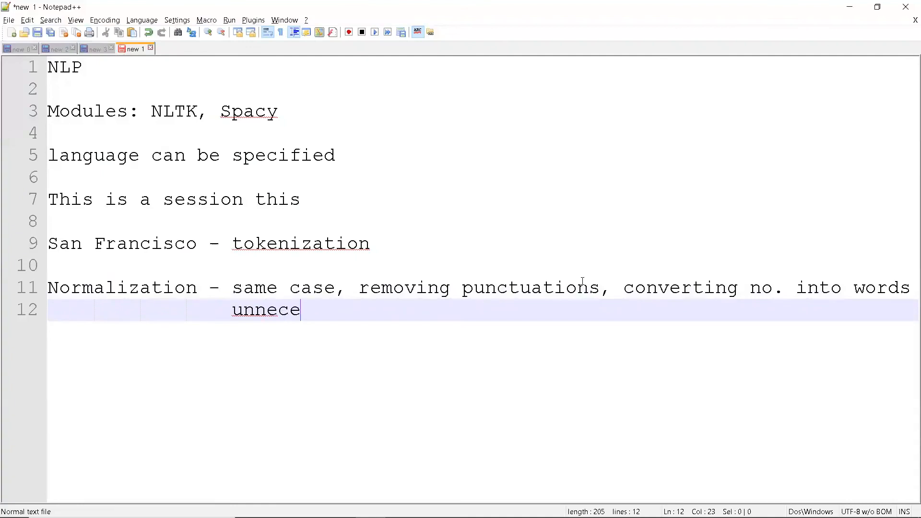
text(ssary tokens)
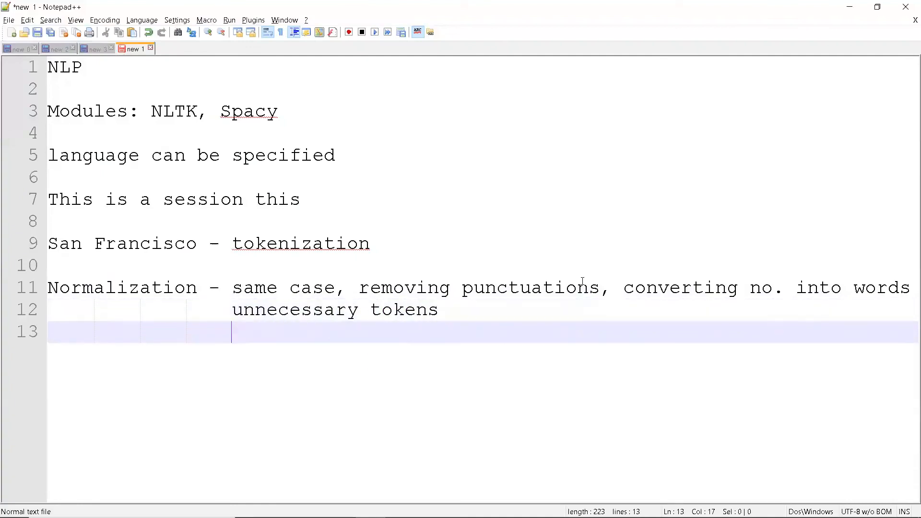
key(Return)
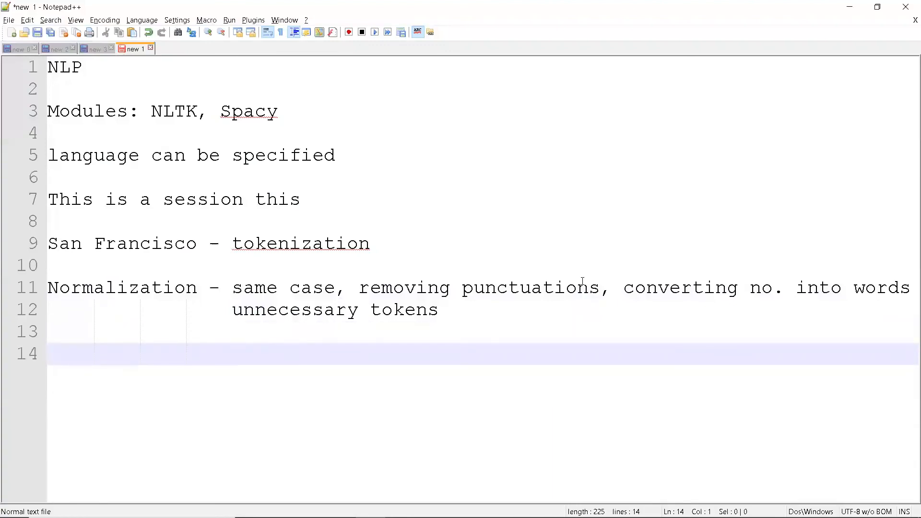
Type 'regular expressions-regex' as the new line 14 below the normalization notes
text(r)
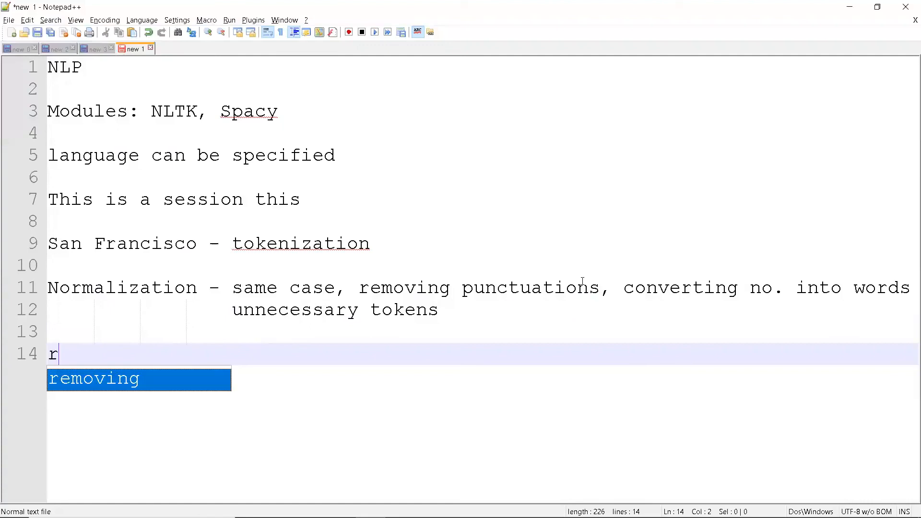
text(egular)
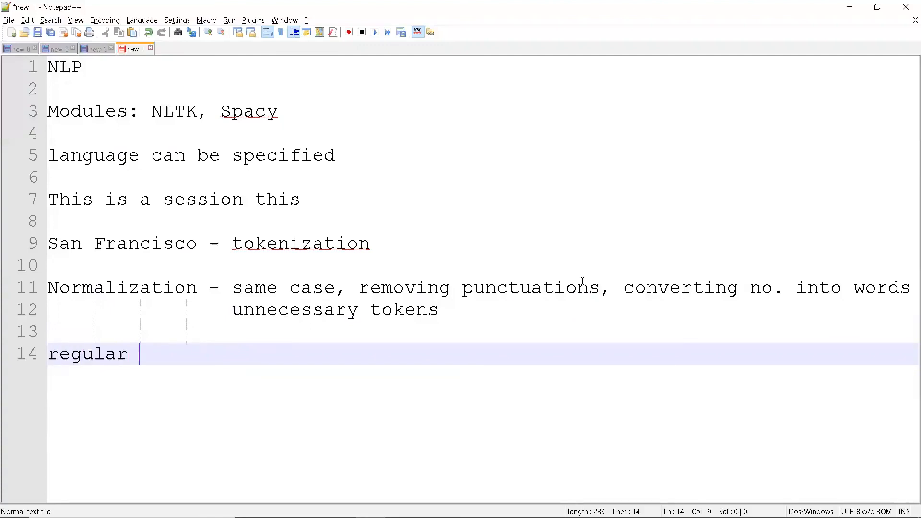
text(expression)
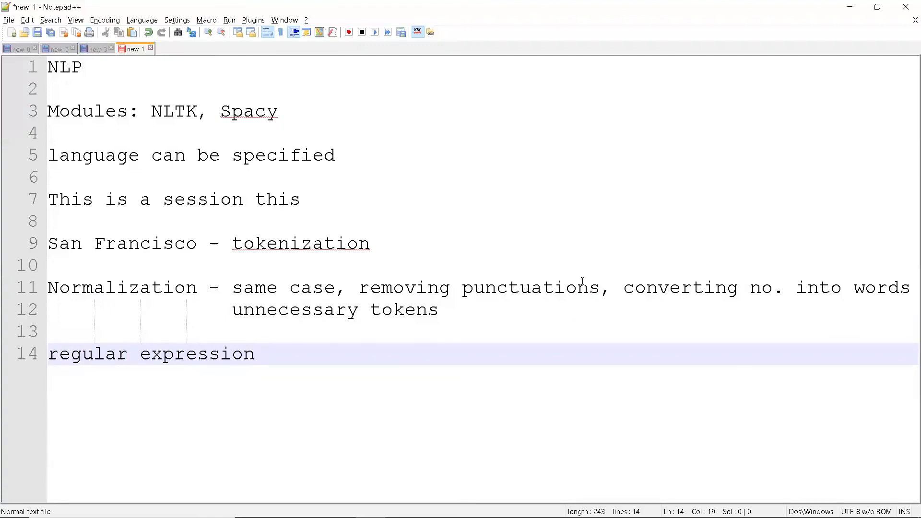
text(s-)
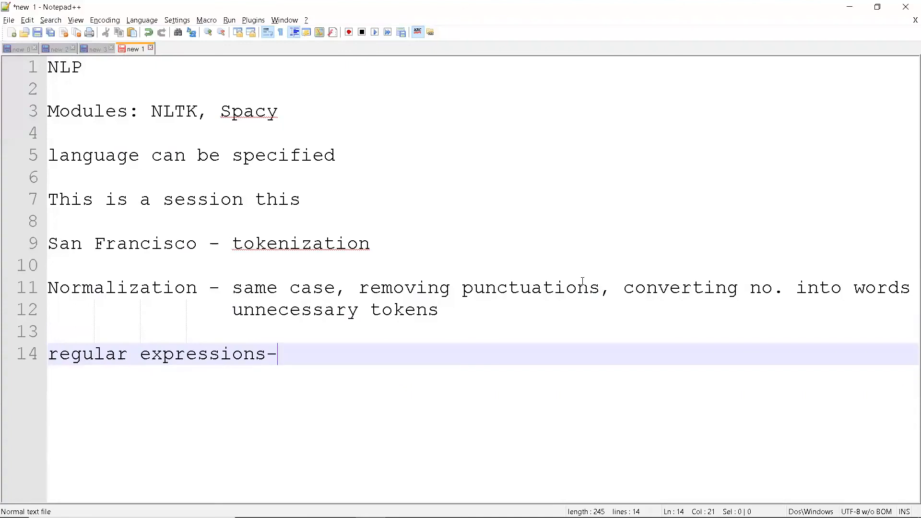
text(regex)
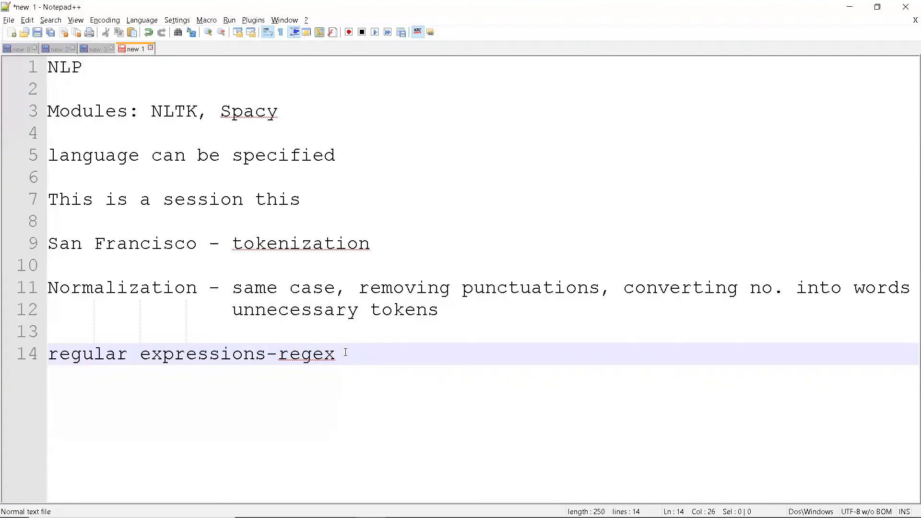
mouse_move(420, 327)
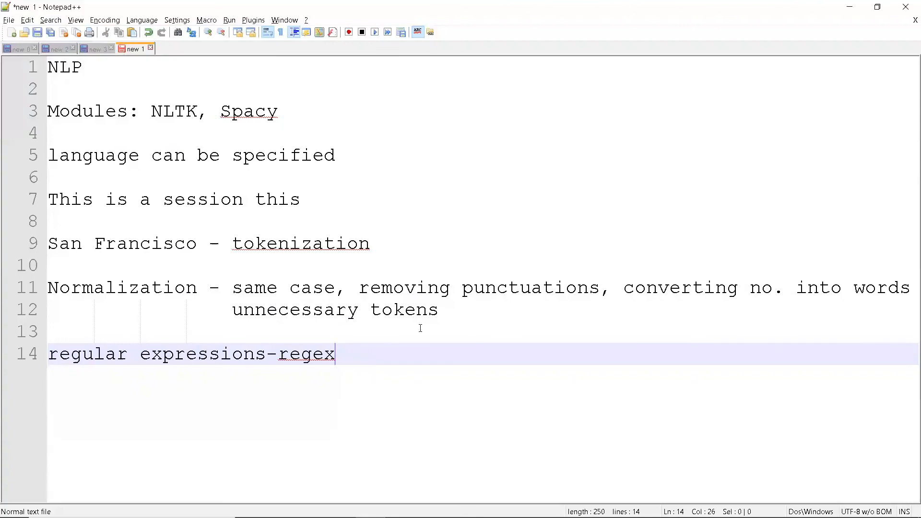